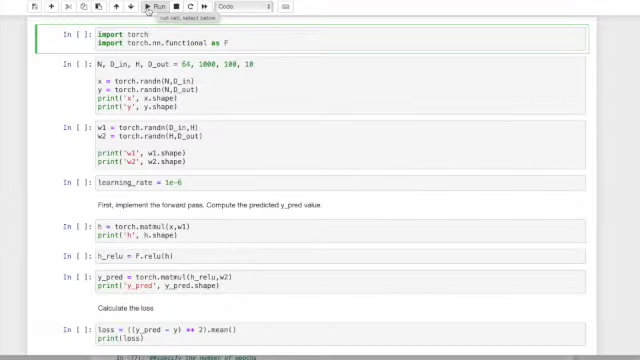
# Run the import, data, weights, learning-rate and forward-pass cells, printing y_pred shape [64, 10]
pyautogui.click(152, 8)
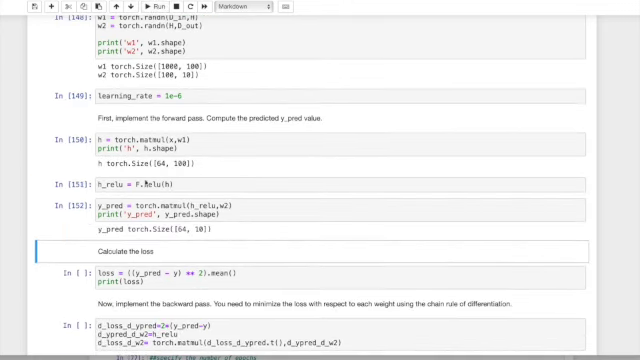
# Run the loss, backward-pass gradient and w1/w2 update cells, reaching the training-loop section
pyautogui.click(225, 14)
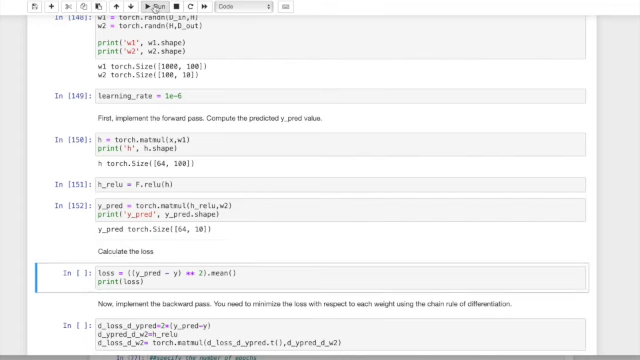
pyautogui.scroll(-3)
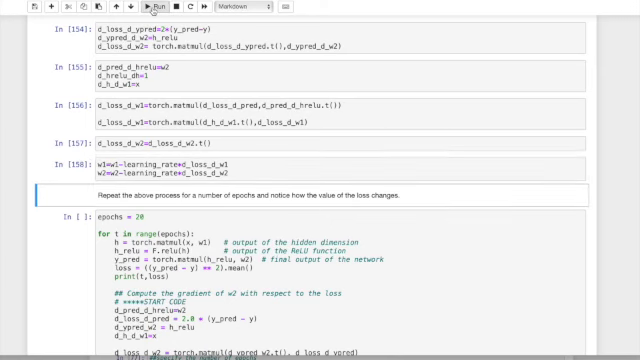
pyautogui.scroll(-3)
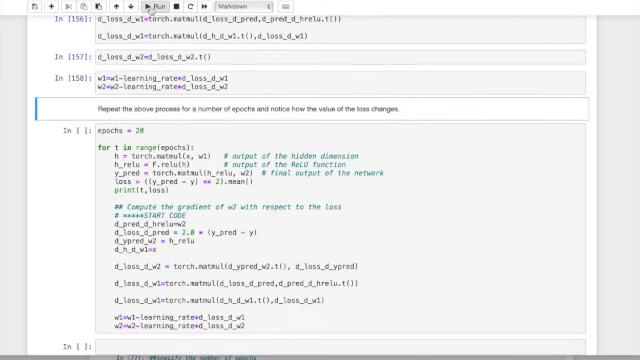